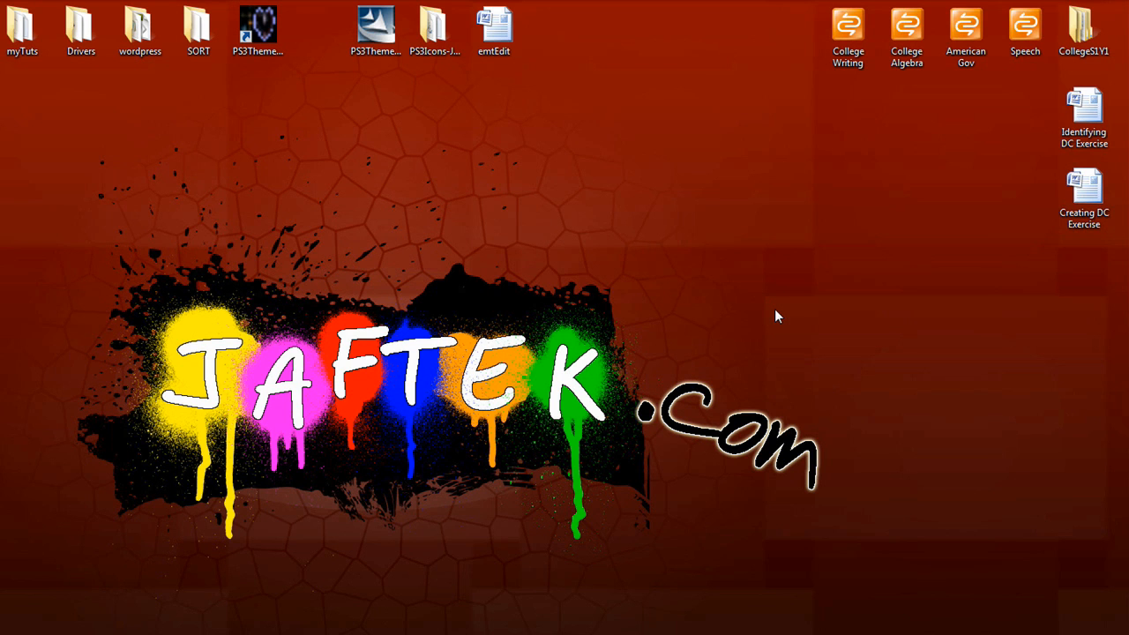
mouse_move(690, 288)
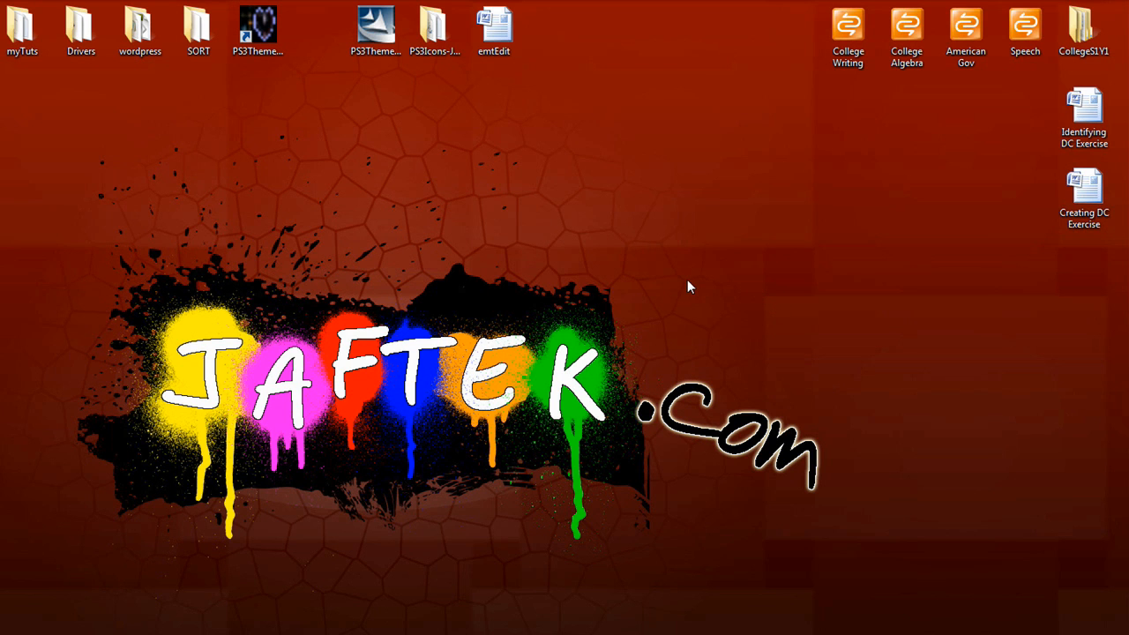
mouse_move(545, 258)
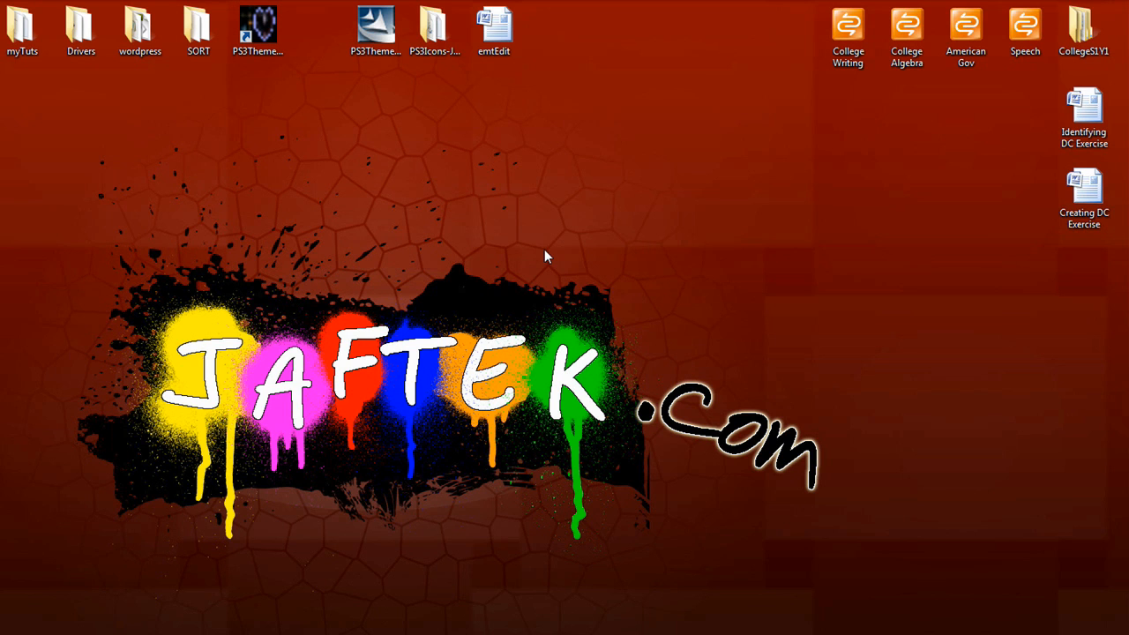
mouse_move(520, 261)
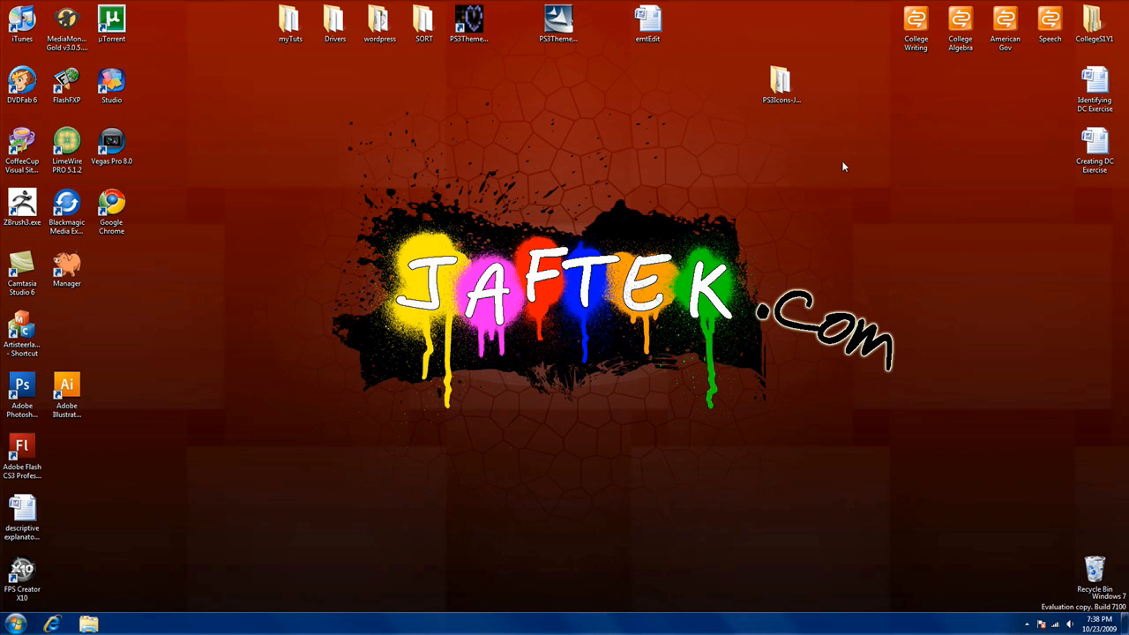
Drag the PS3Icons-Jaftek folder to the middle of the desktop, apart from other icons
drag(781, 84, 315, 207)
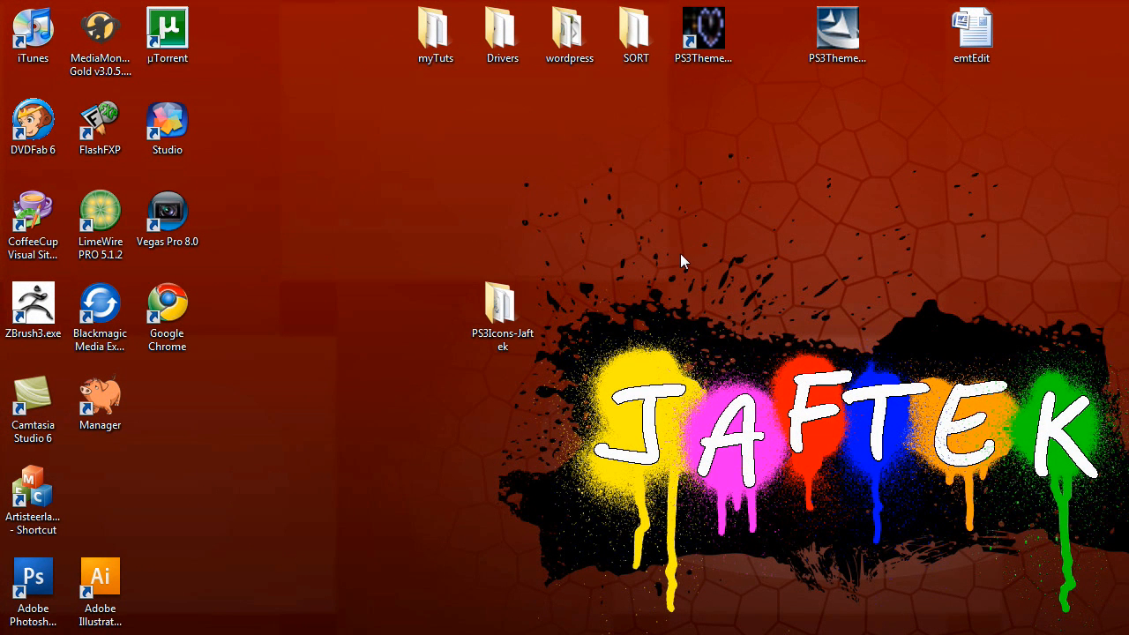
mouse_move(569, 300)
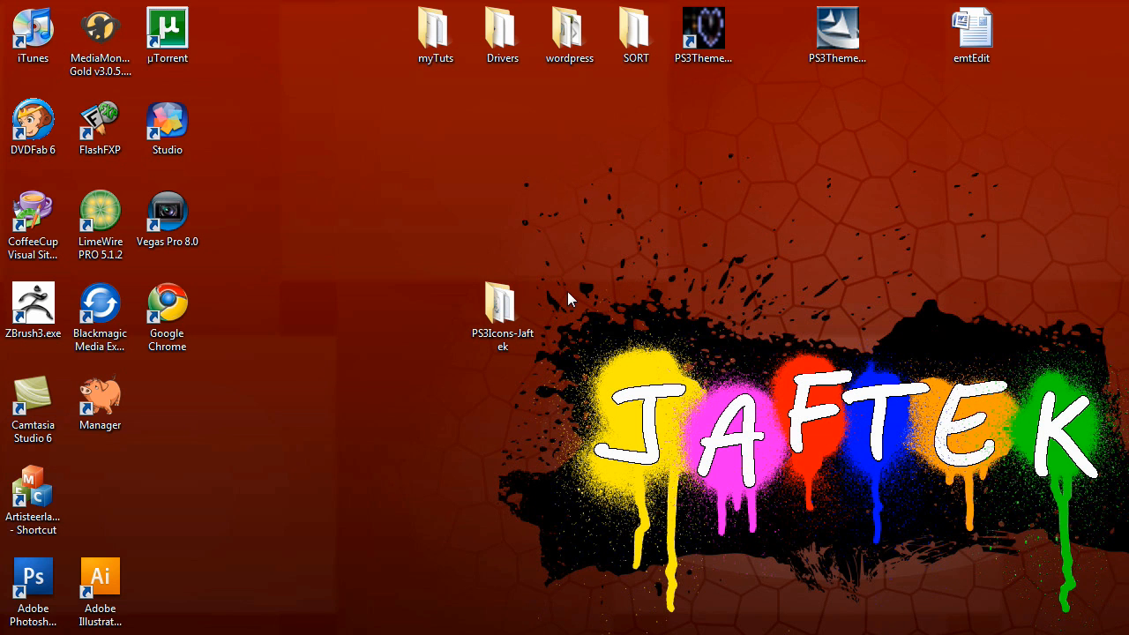
click(502, 313)
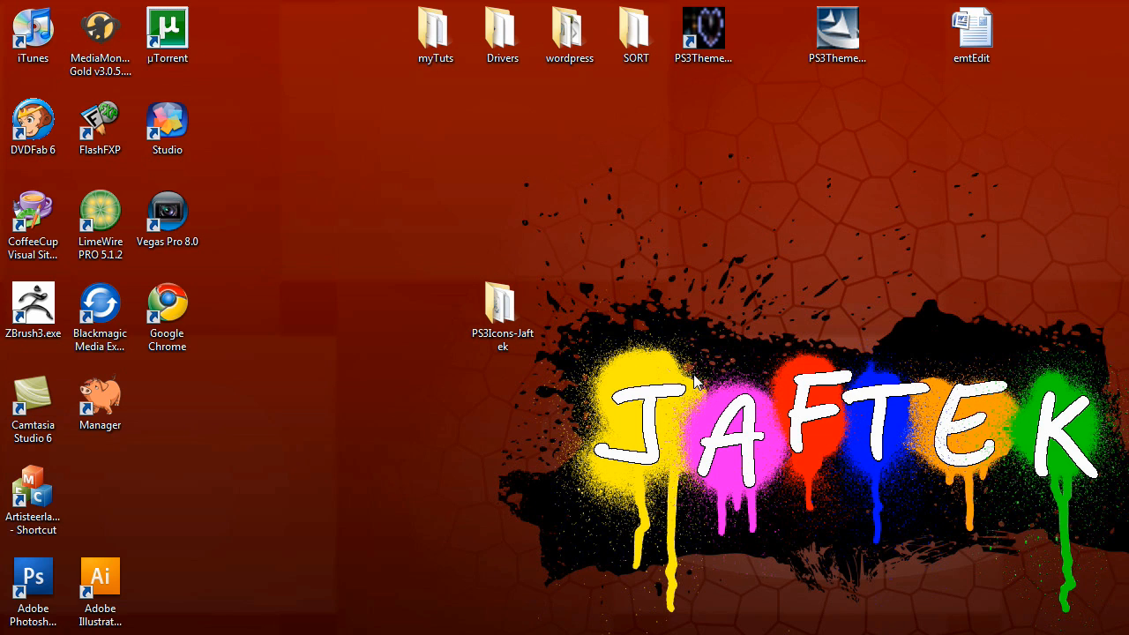
mouse_move(540, 320)
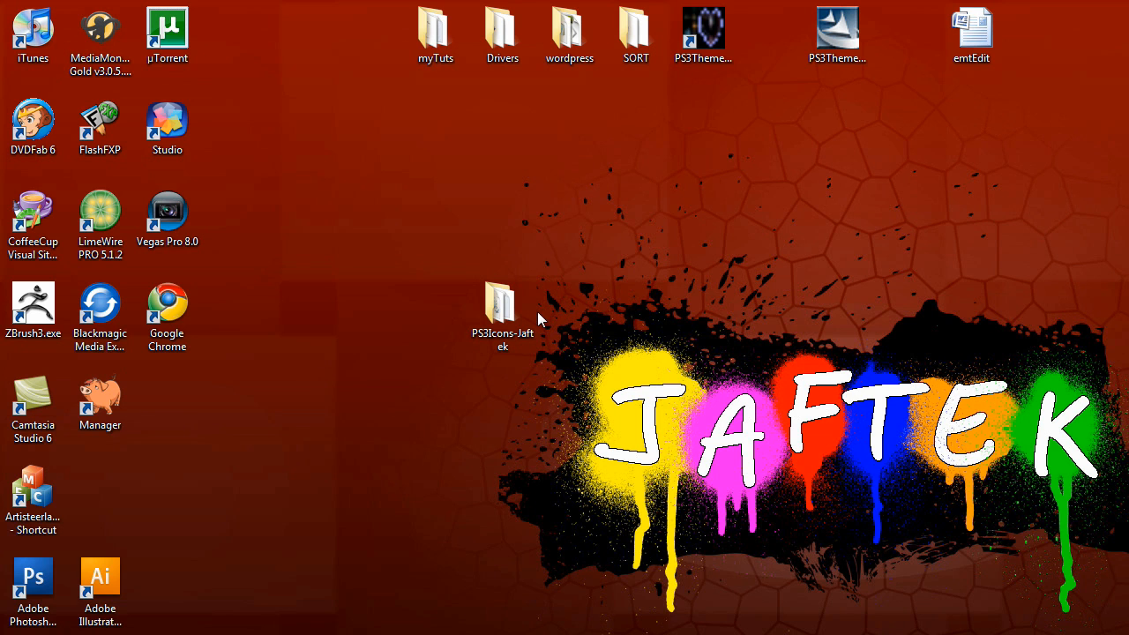
Open PS3Icons-Jaftek > Icons and select icons.1 to view its image details
double_click(502, 309)
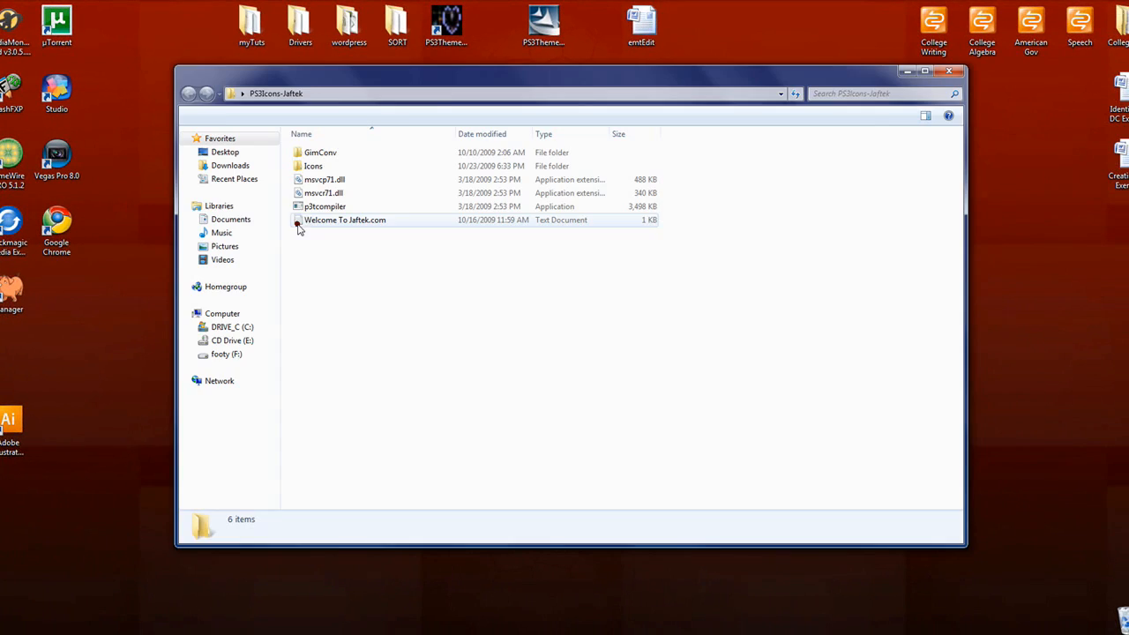
mouse_move(323, 179)
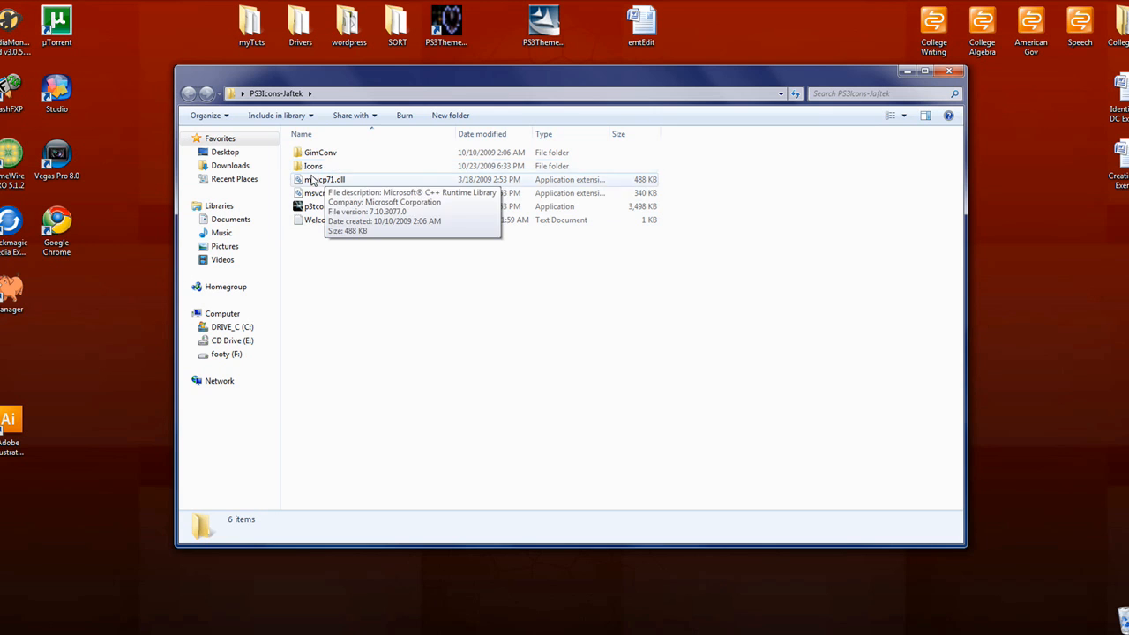
double_click(313, 166)
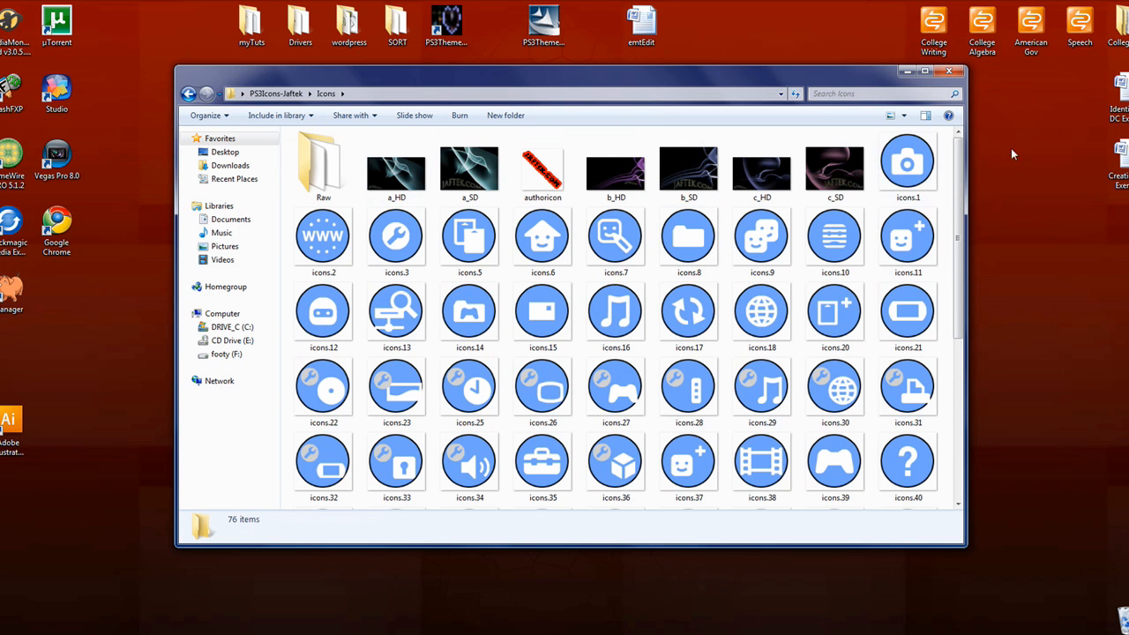
mouse_move(979, 201)
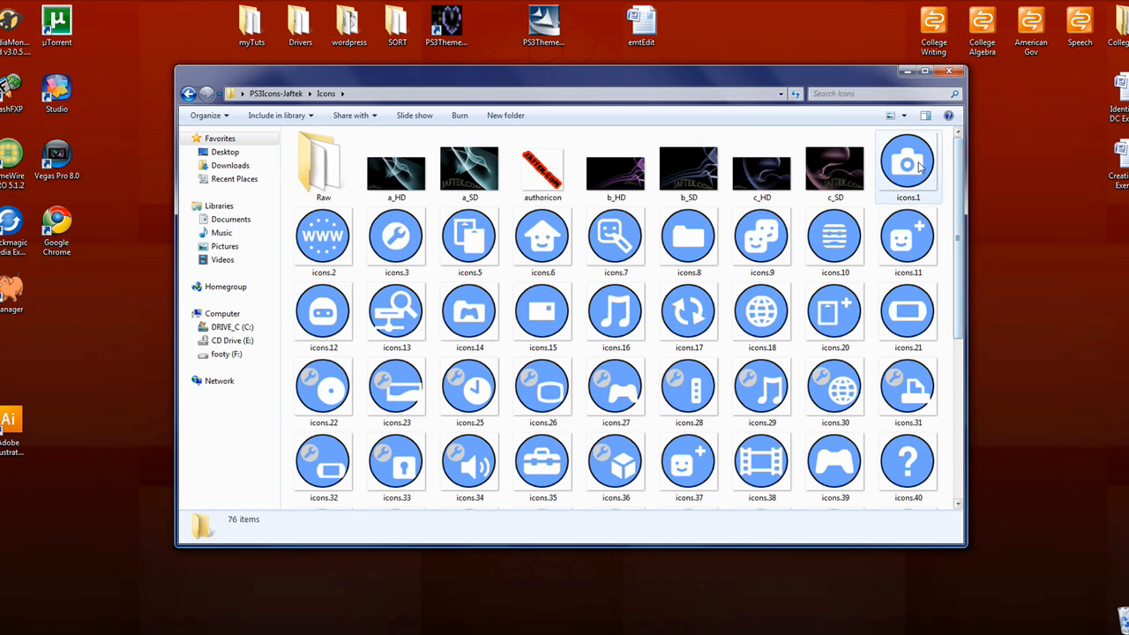
click(907, 168)
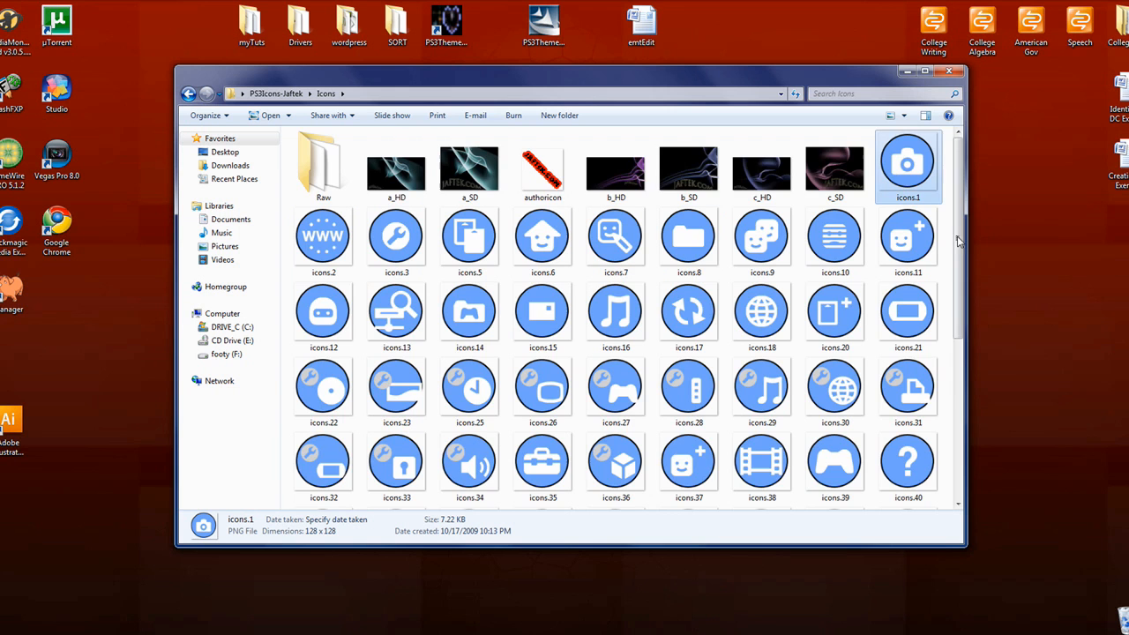
Scroll to the end of the Icons folder to reveal the Jaftek XML theme file
scroll(down, 3)
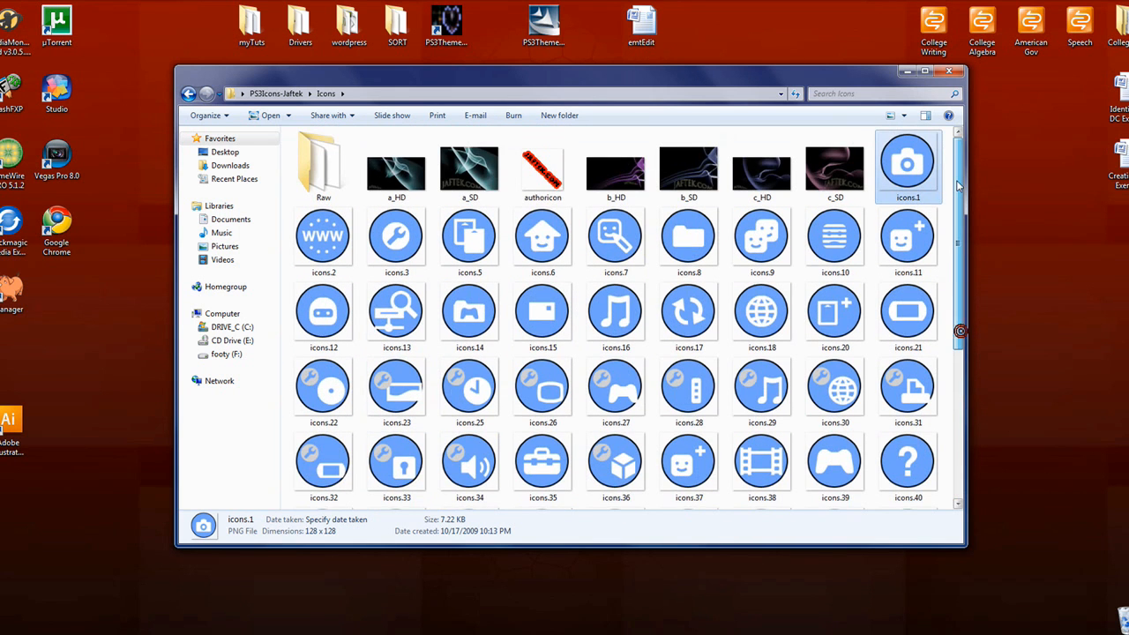
scroll(down, 3)
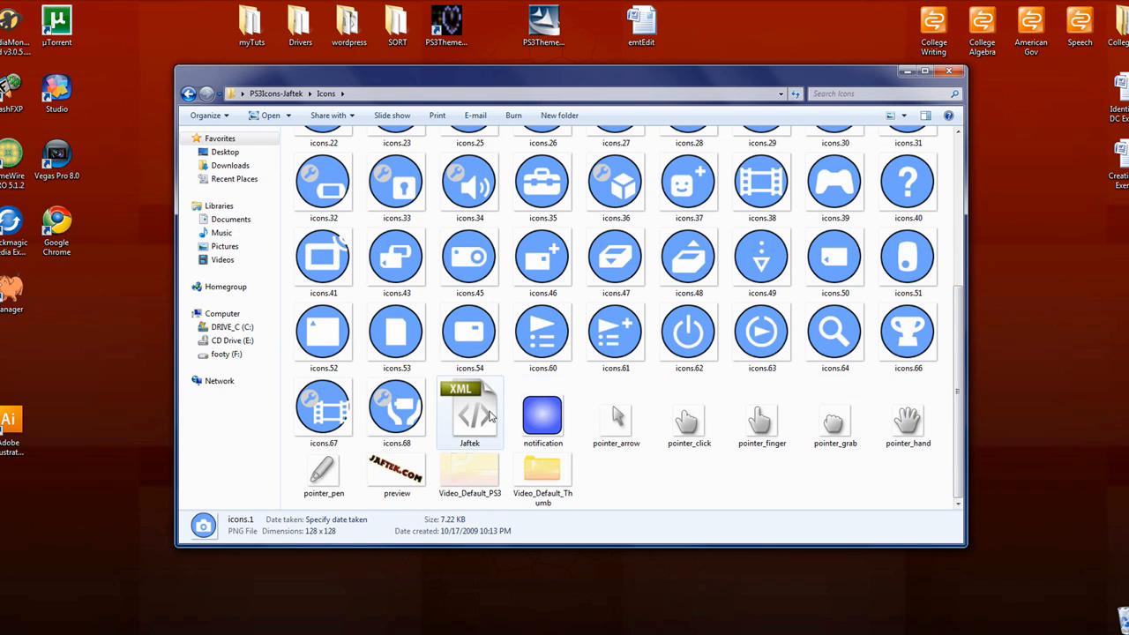
click(469, 410)
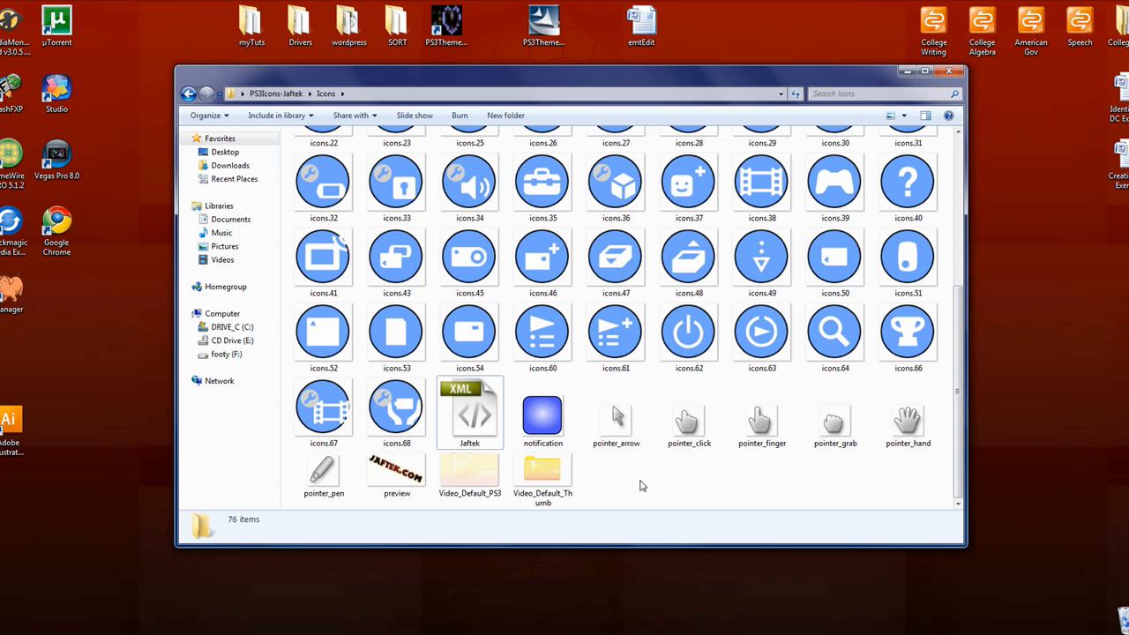
mouse_move(496, 433)
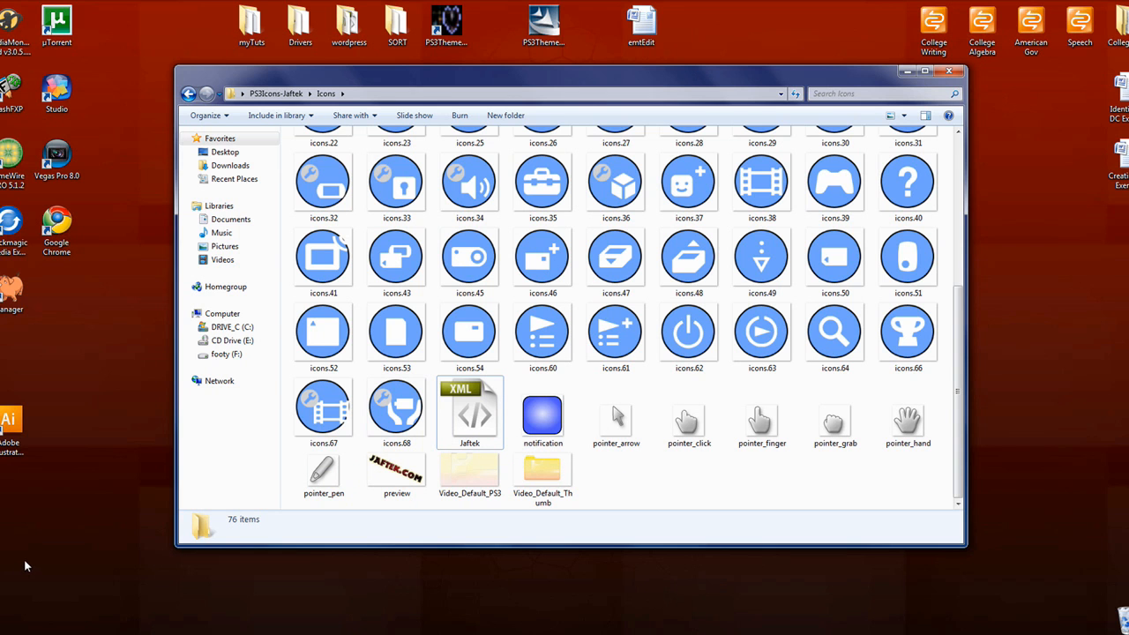
click(542, 414)
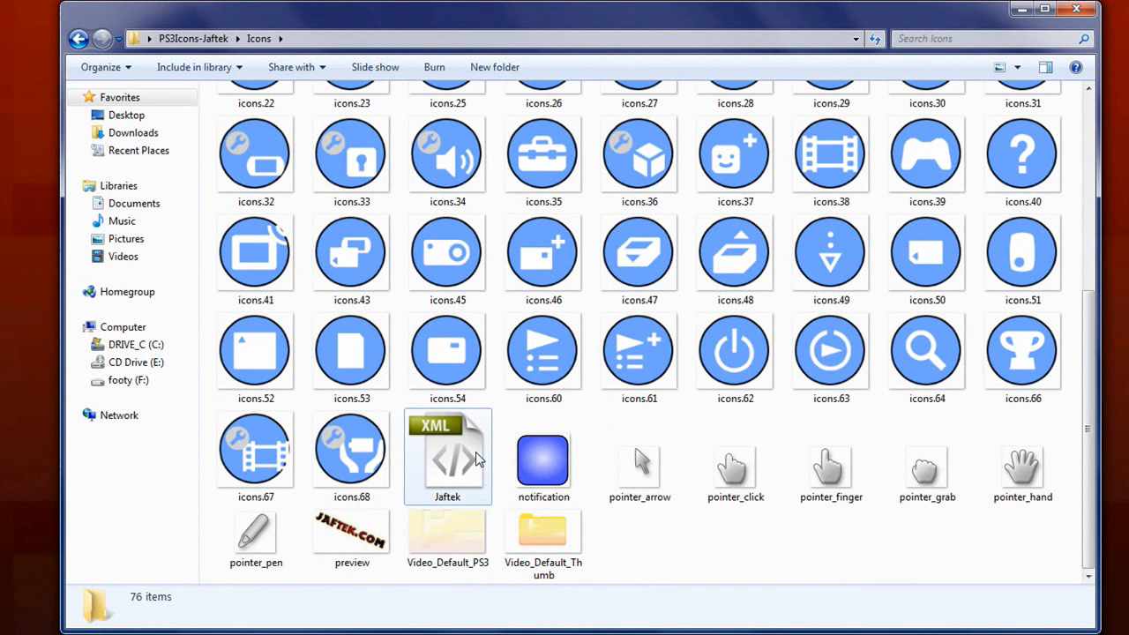
mouse_move(458, 455)
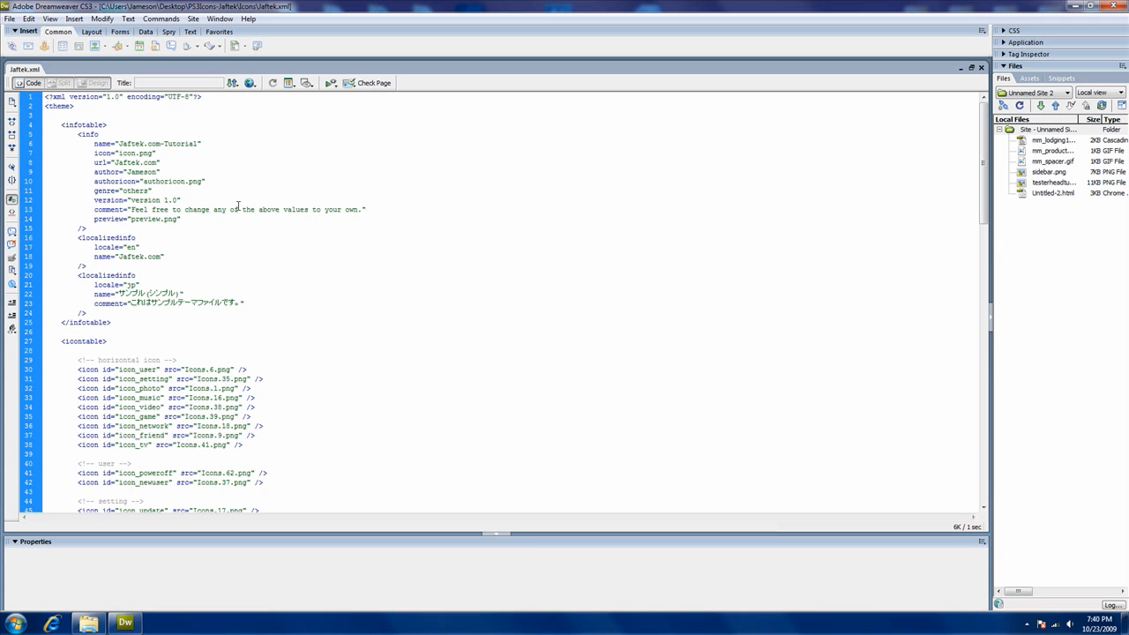
mouse_move(238, 204)
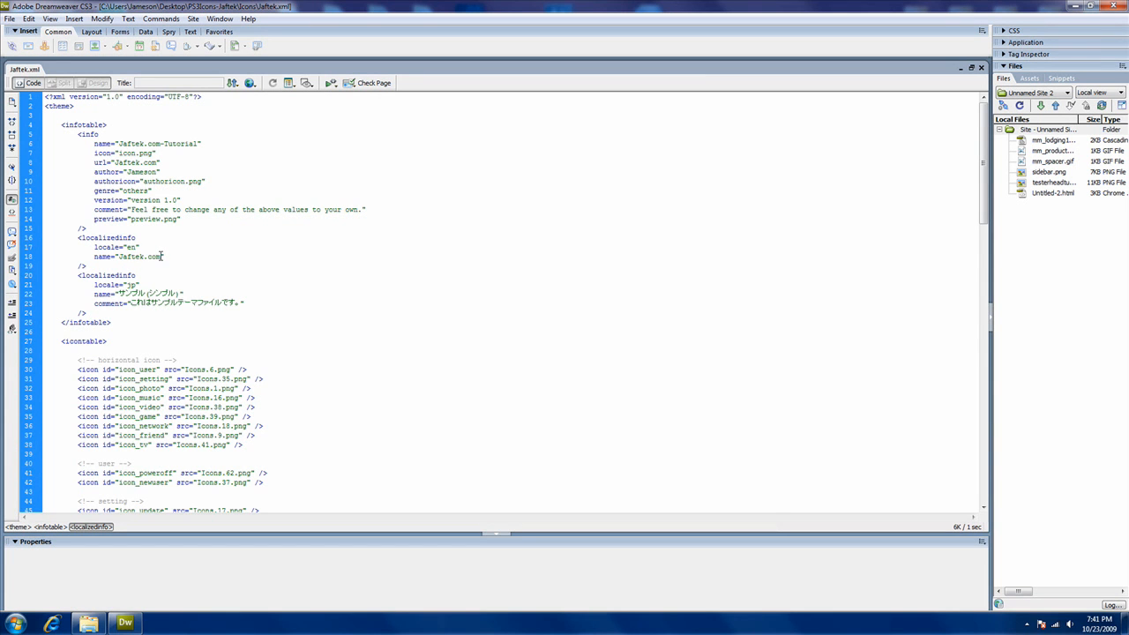
click(134, 257)
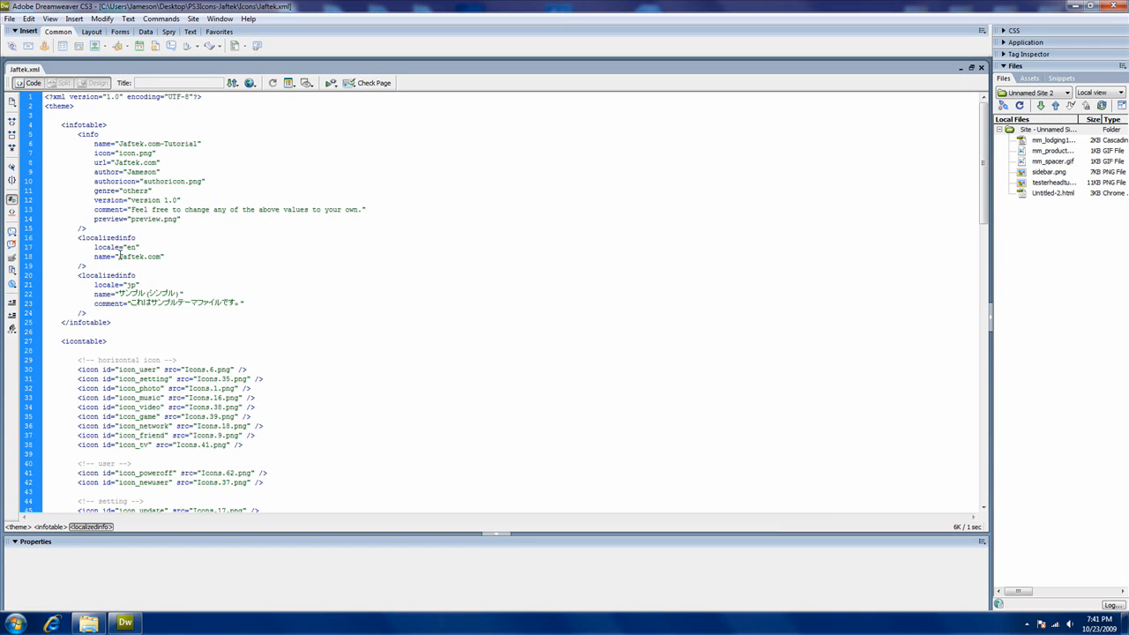
Replace the English localizedinfo name Jaftek.com with 'example' in Jaftek.xml
double_click(138, 257)
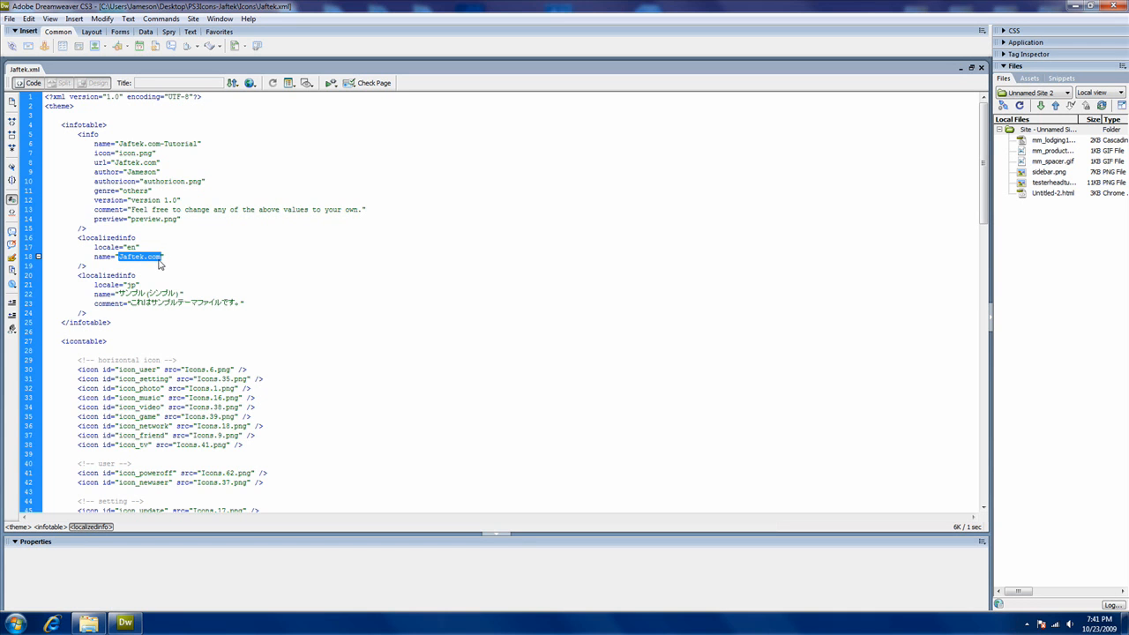
text(example)
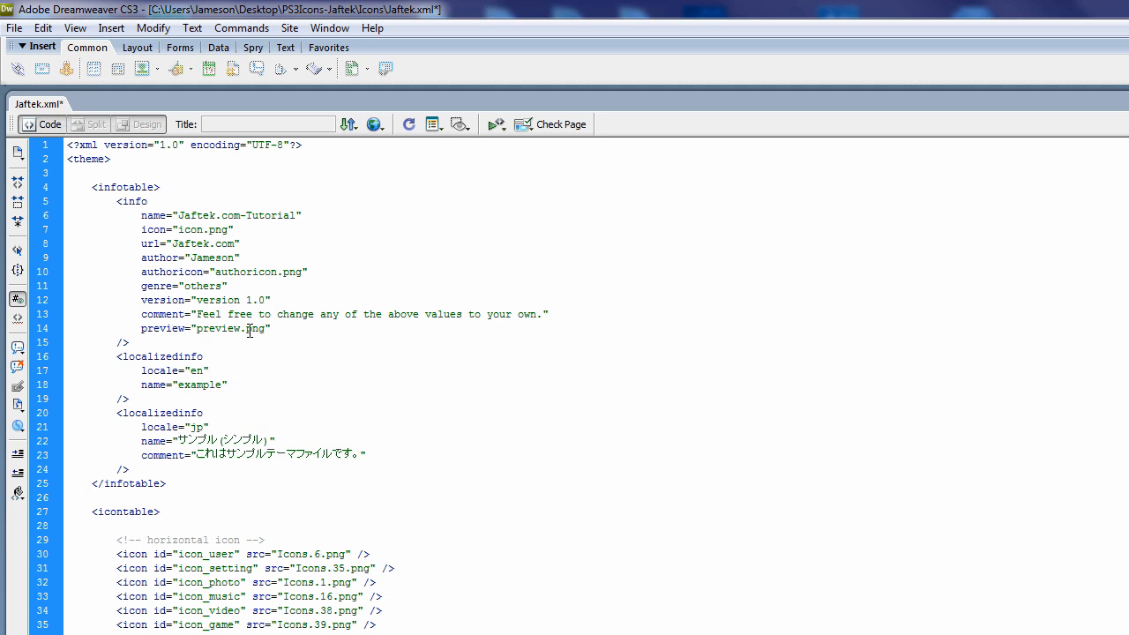
drag(218, 300, 282, 333)
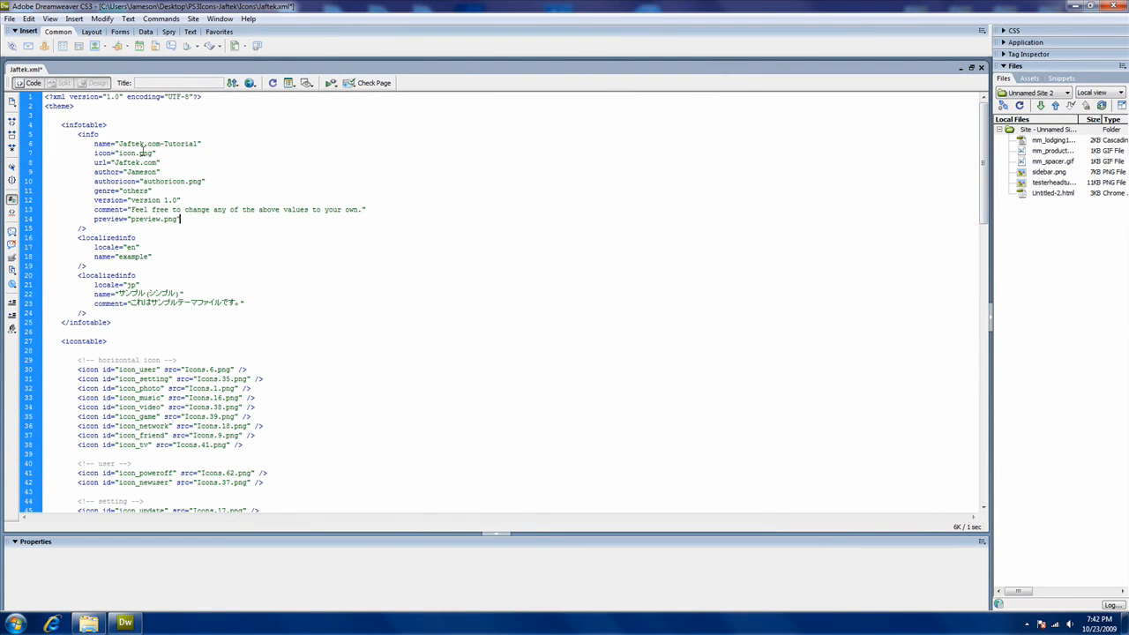
mouse_move(906, 173)
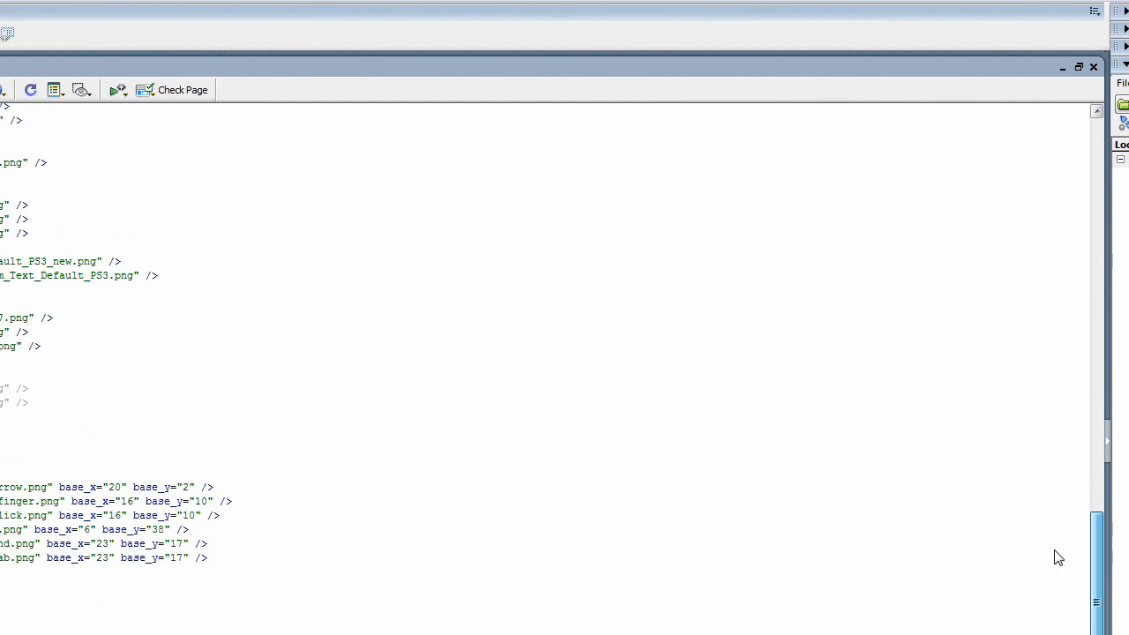
Scroll to the bottom of Jaftek.xml to the font and color selection entries
scroll(down, 3)
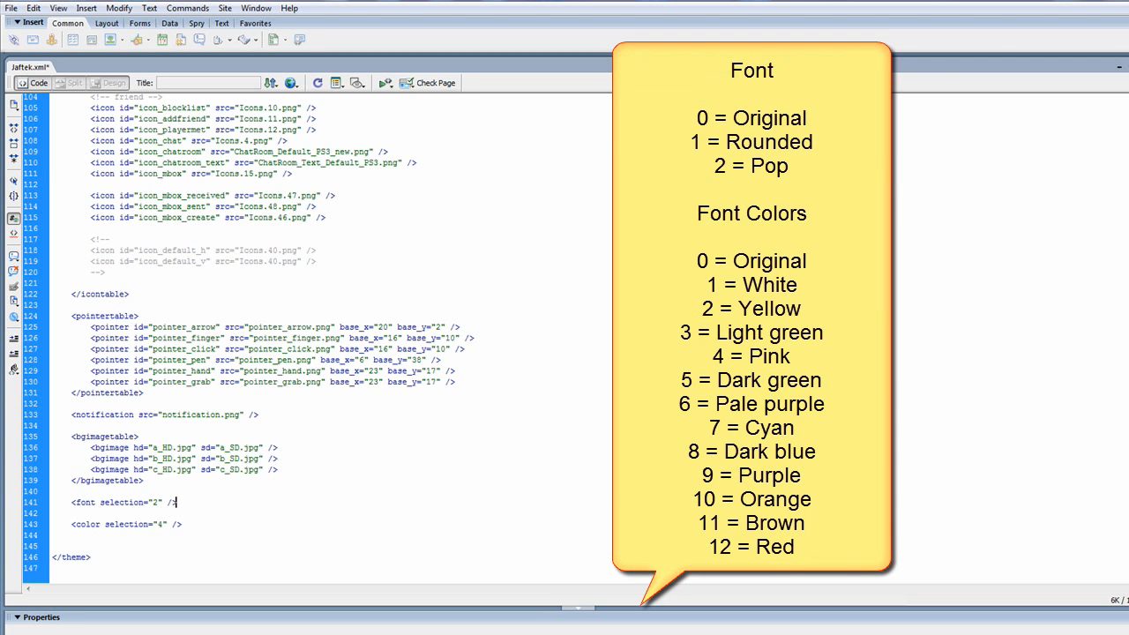
mouse_move(472, 130)
text(6)
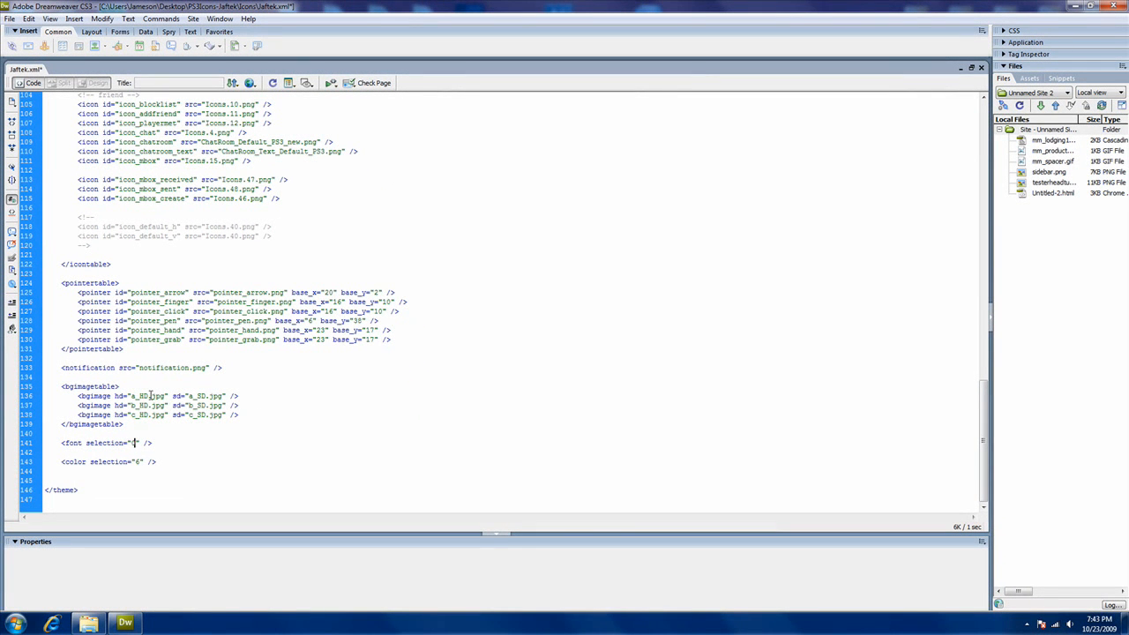
Enter font selection 0, then select a background image entry line
text(0)
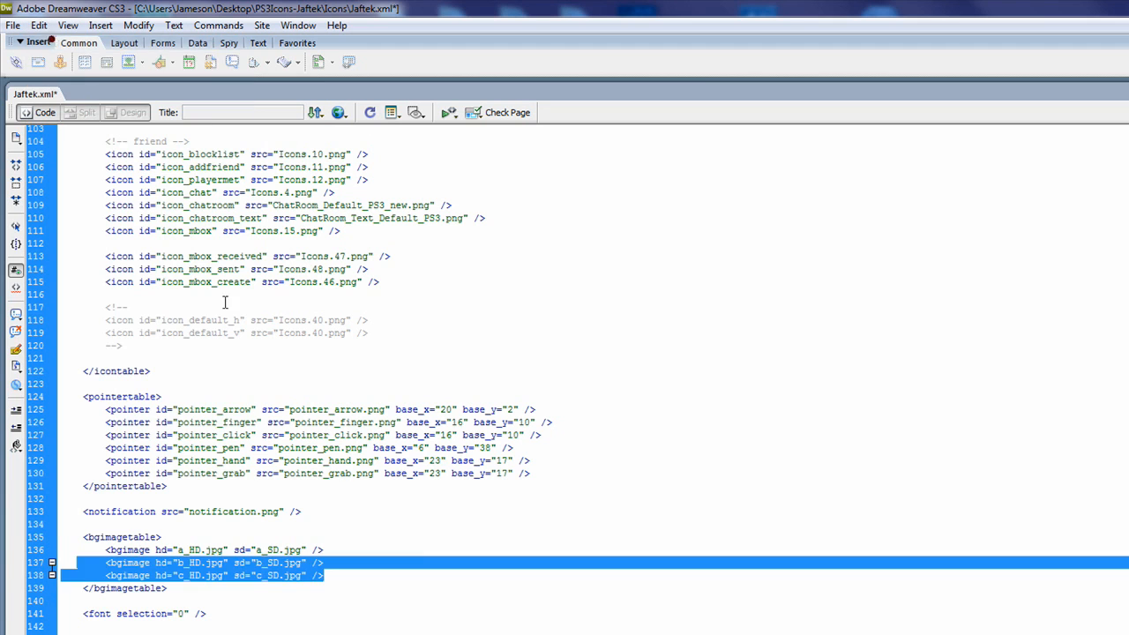
click(340, 575)
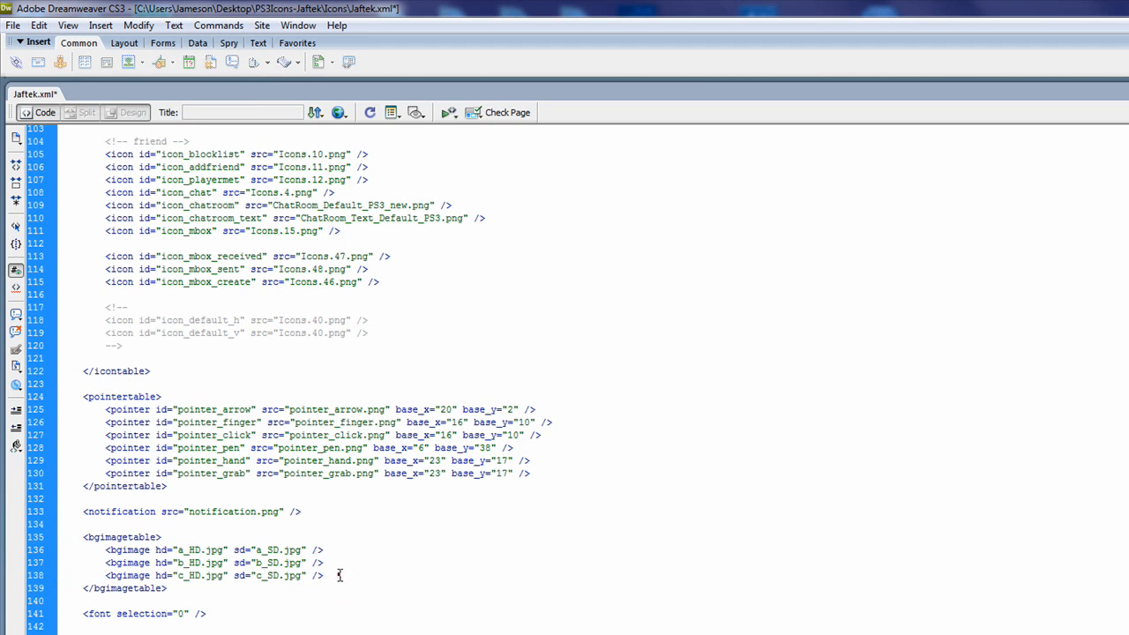
triple_click(212, 575)
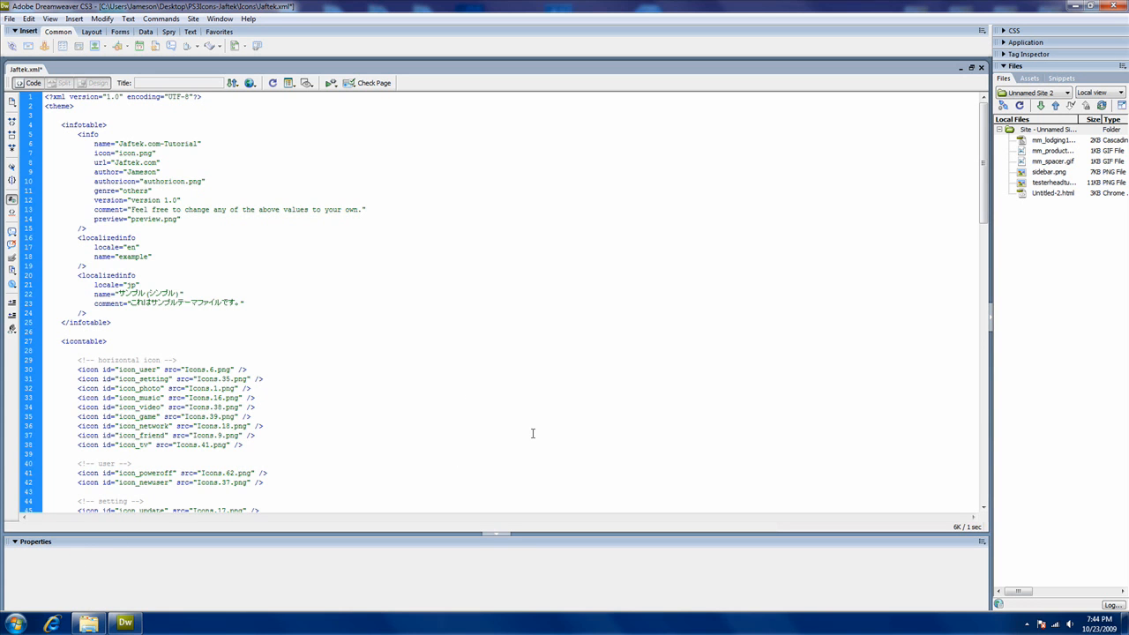
mouse_move(527, 439)
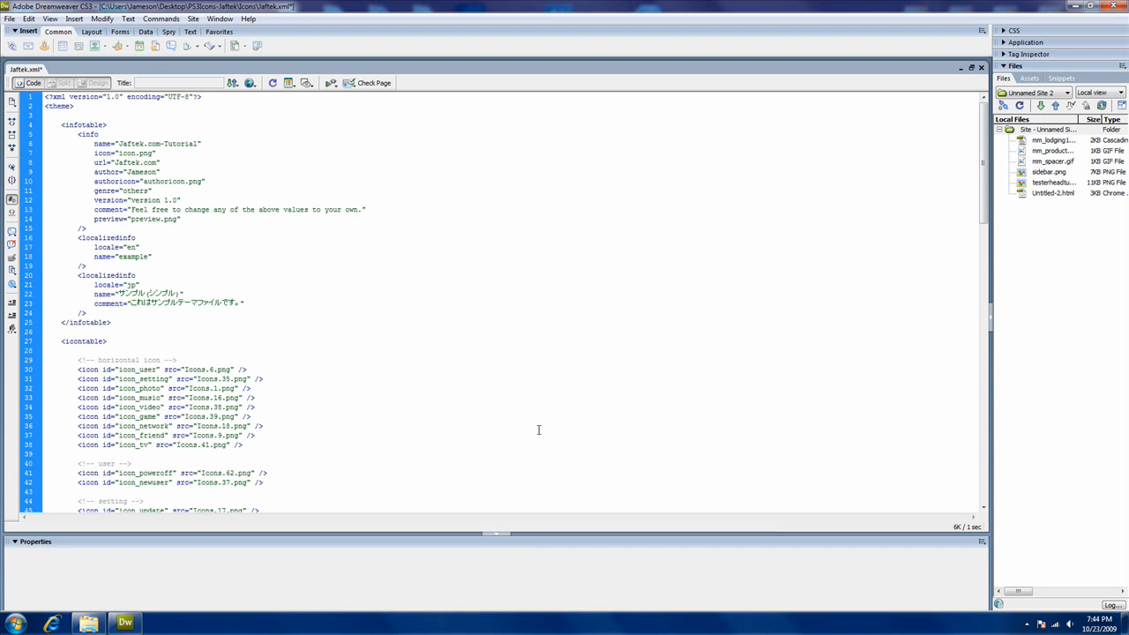
mouse_move(550, 416)
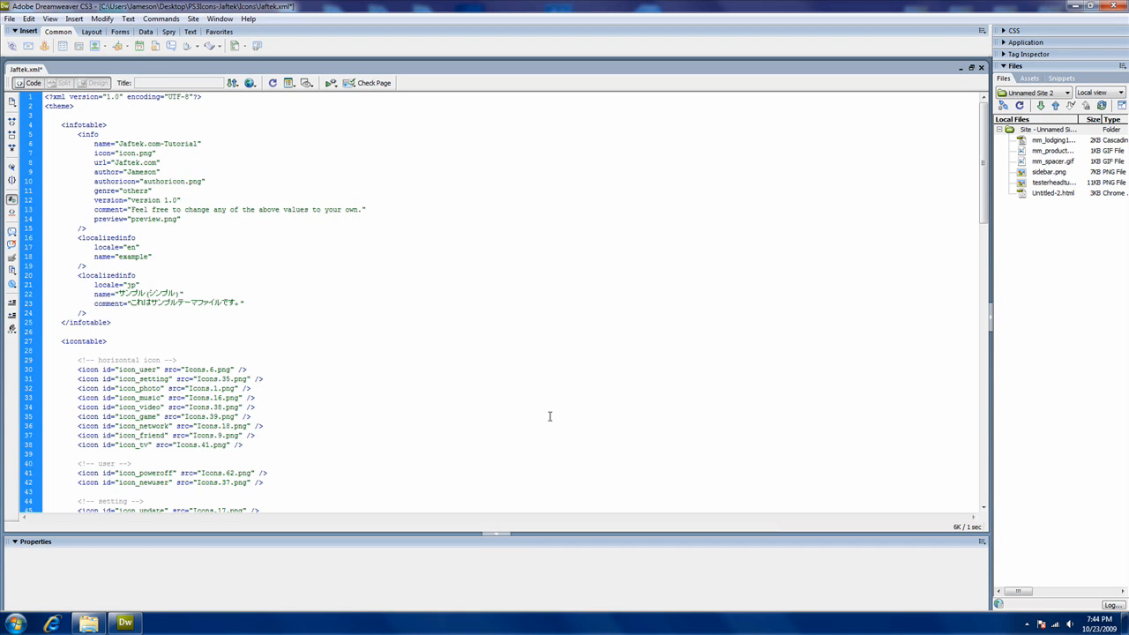
mouse_move(539, 427)
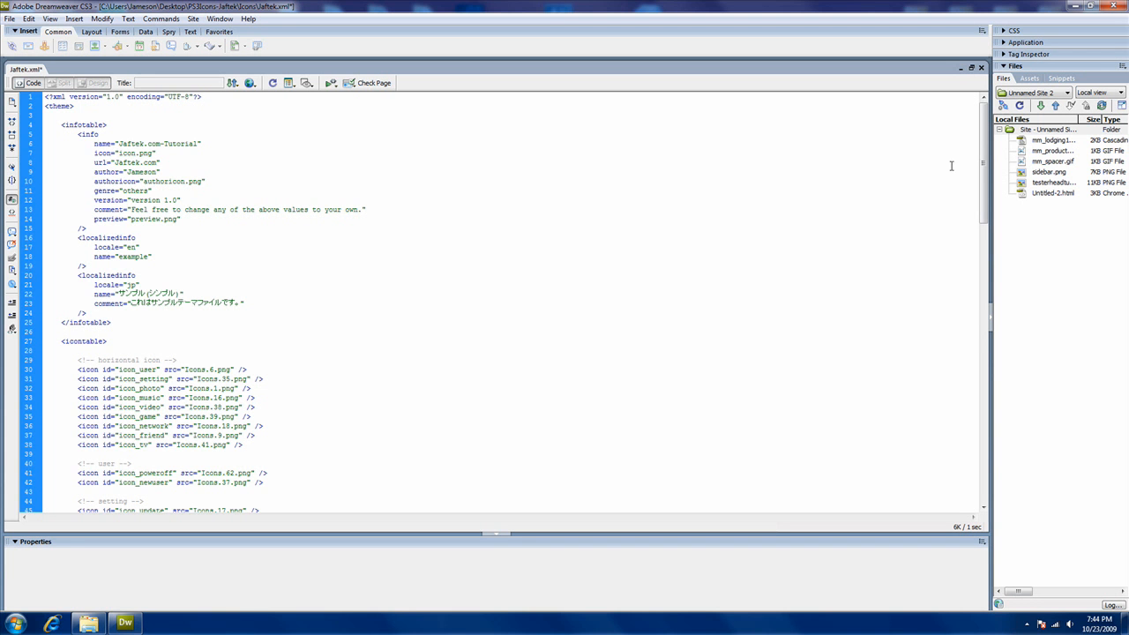
mouse_move(966, 160)
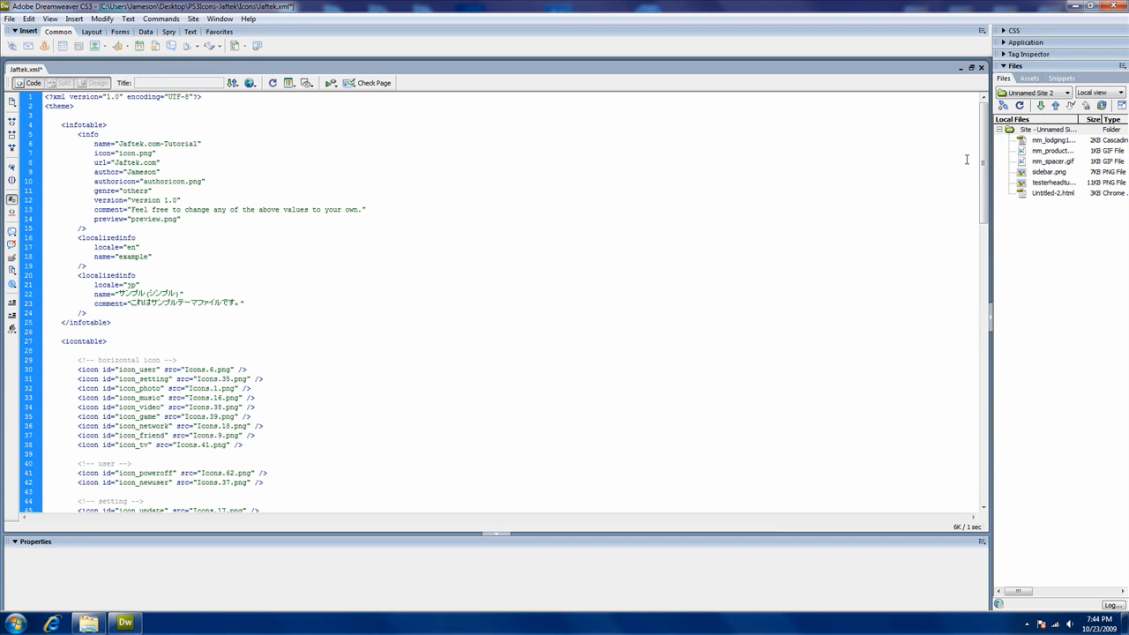